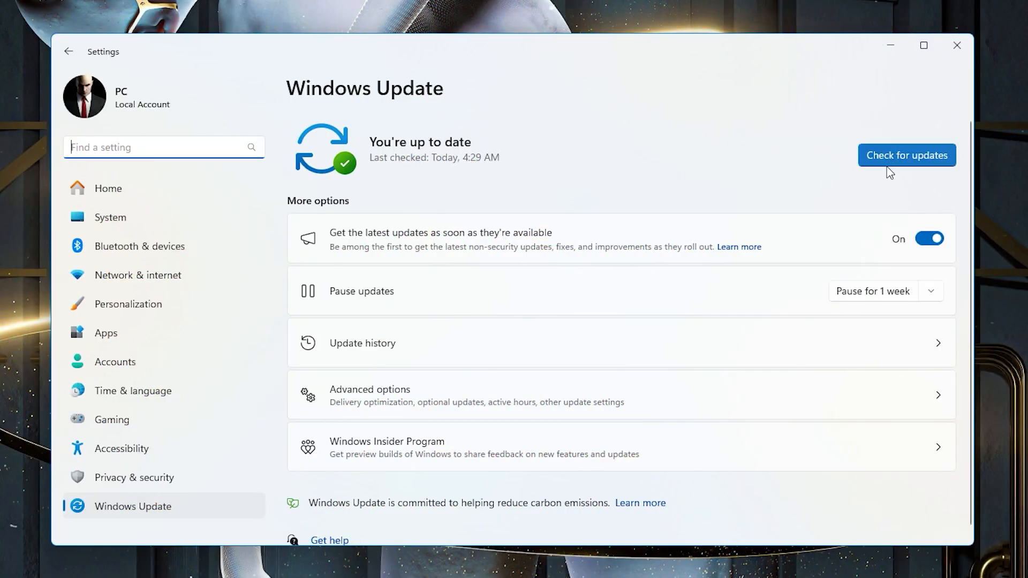
Start a fresh check for available updates on the Windows Update page
left_click(906, 154)
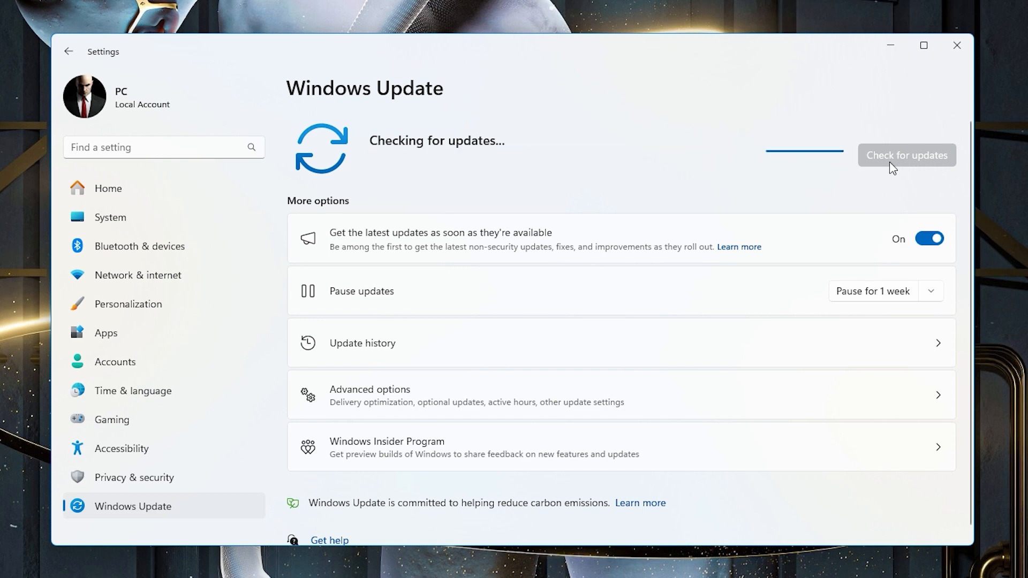